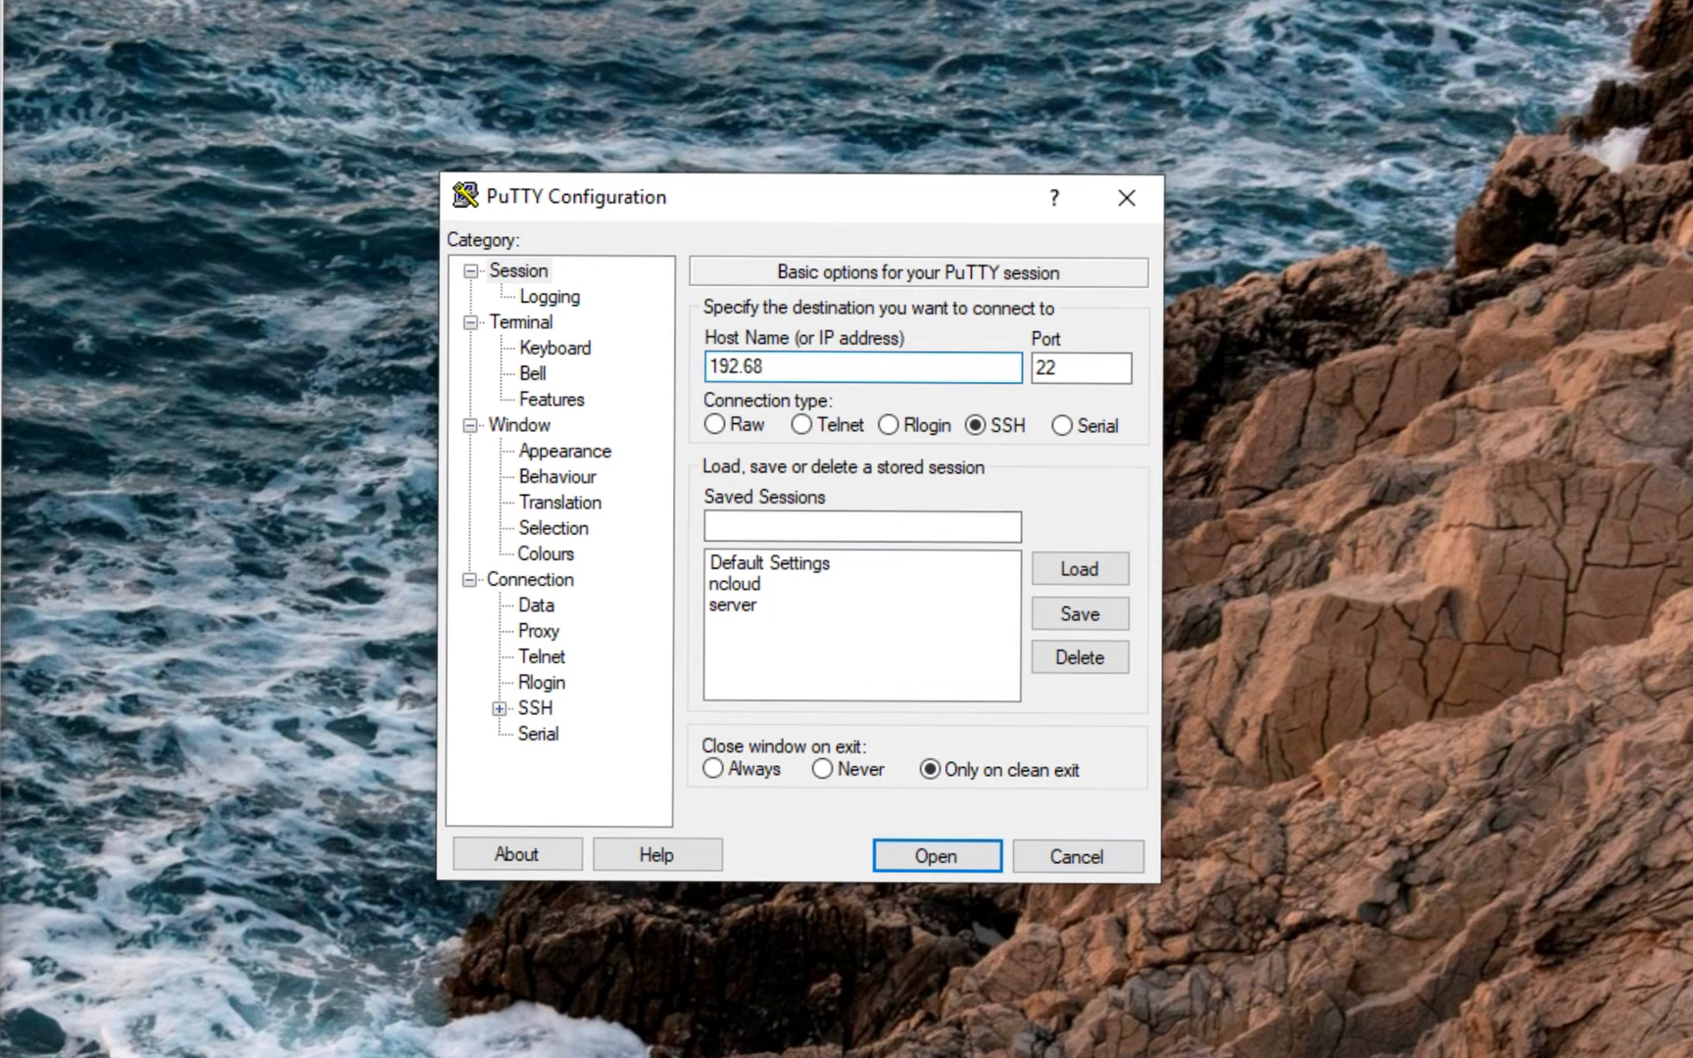
Start the SSH connection to the Ubuntu server and trust its host key.
{"action": "left_click", "coordinate": [934, 855]}
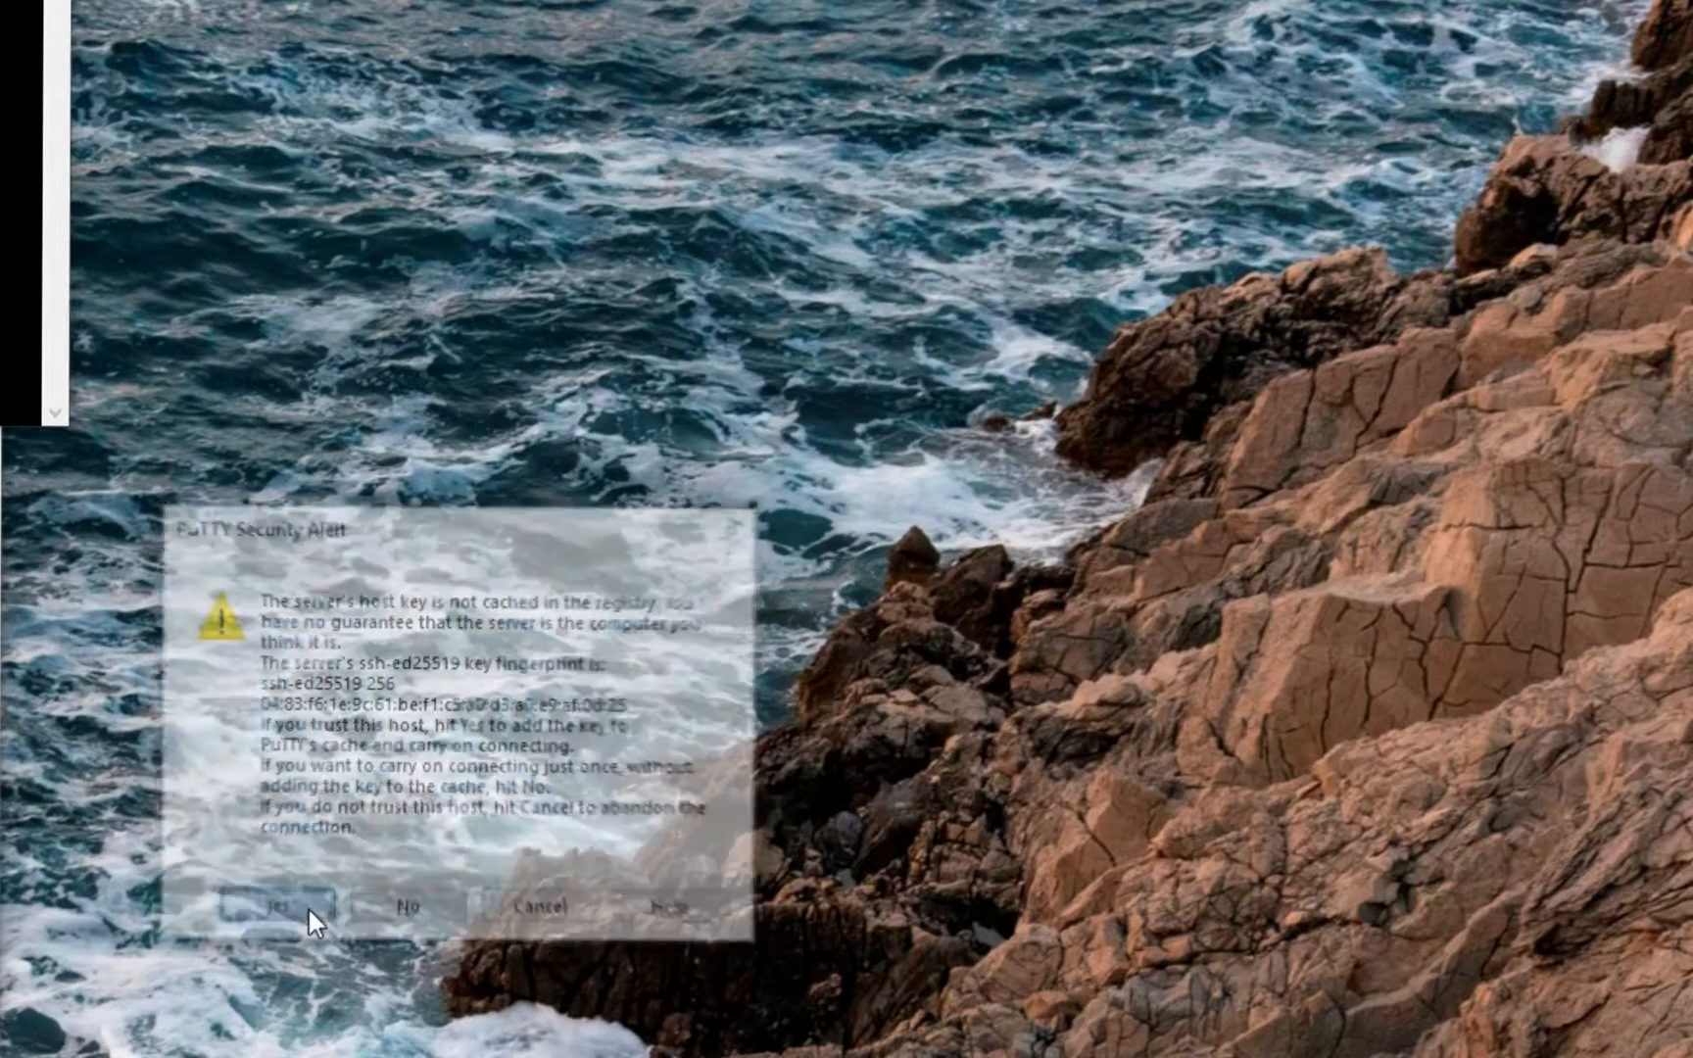
{"action": "left_click", "coordinate": [278, 905]}
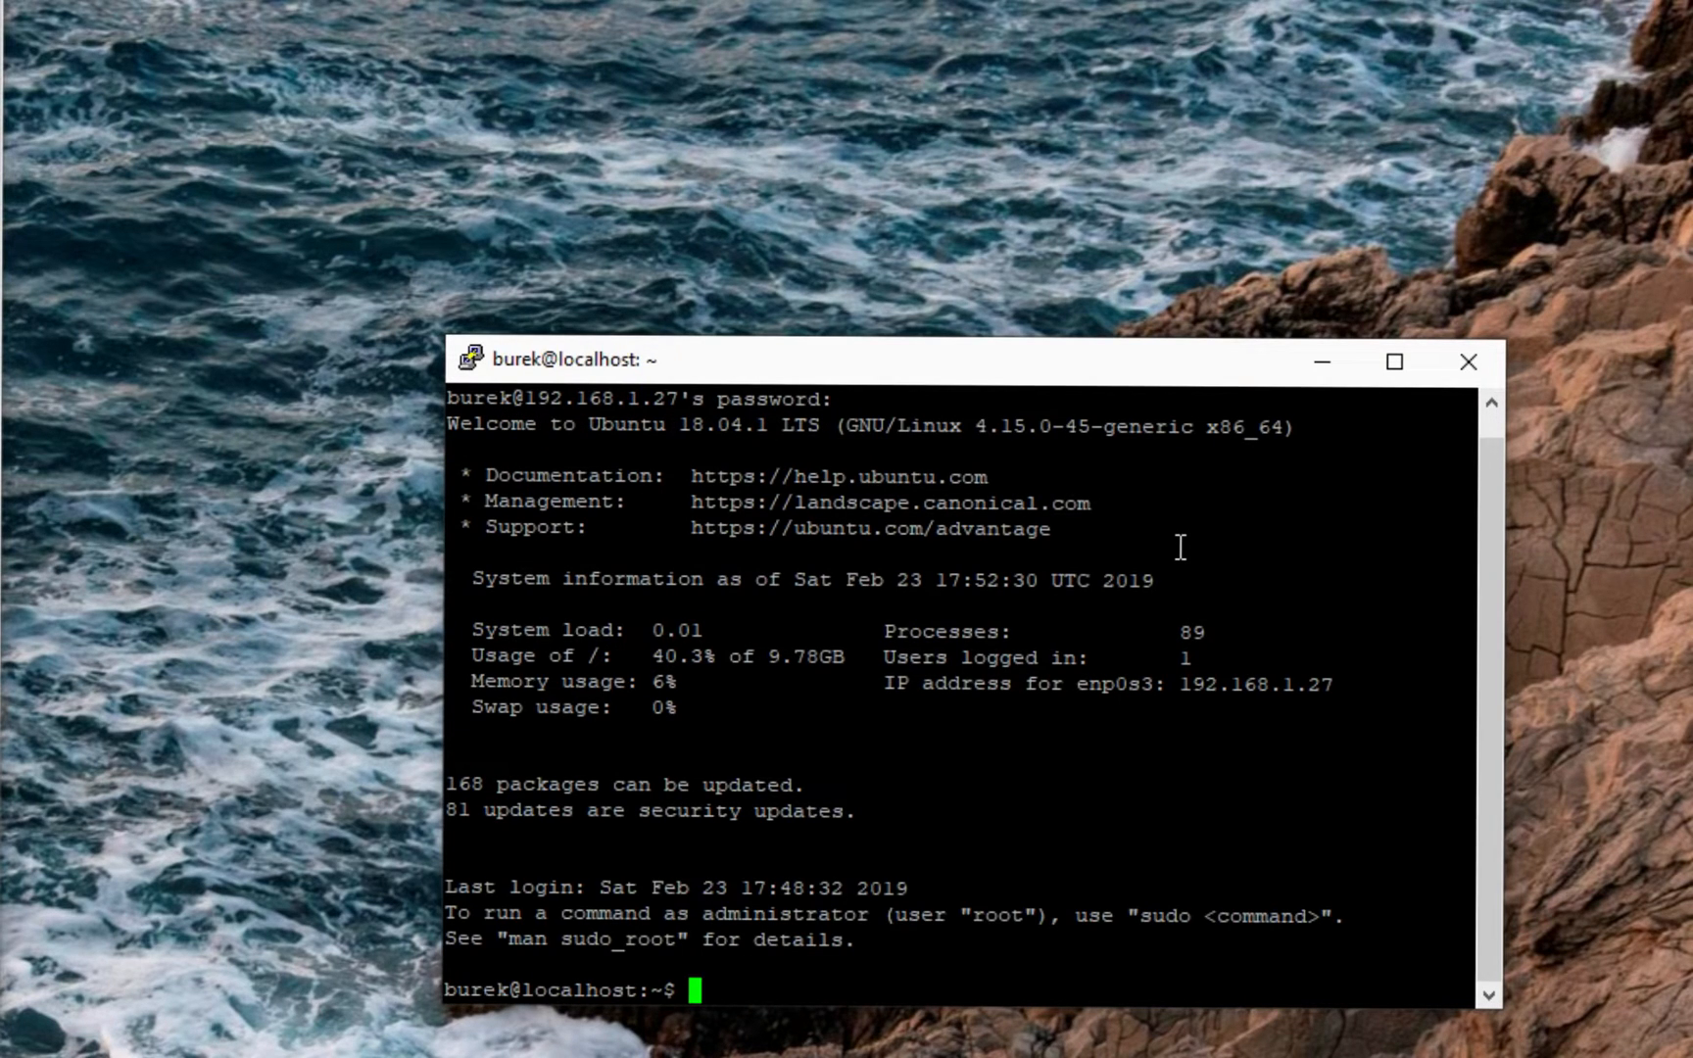
Run sudo apt-get update, then apt-get upgrade from a root shell.
{"action": "type", "text": "sudo apt"}
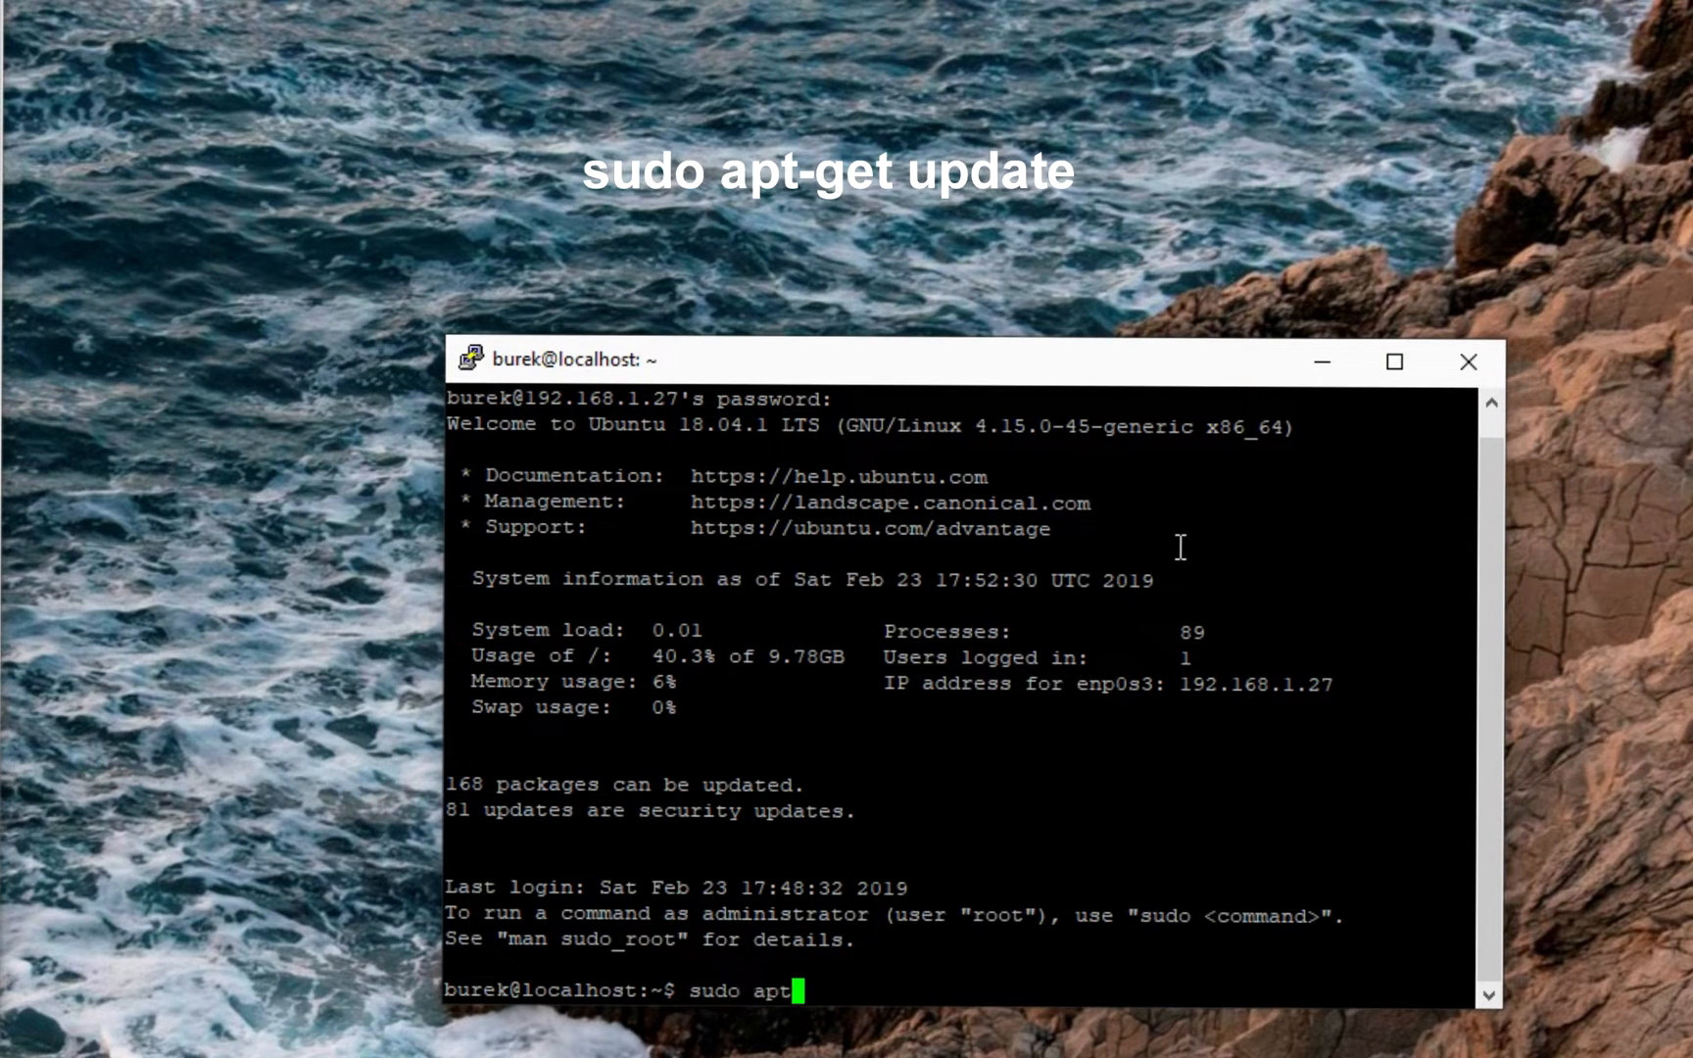
{"action": "type", "text": "-get update"}
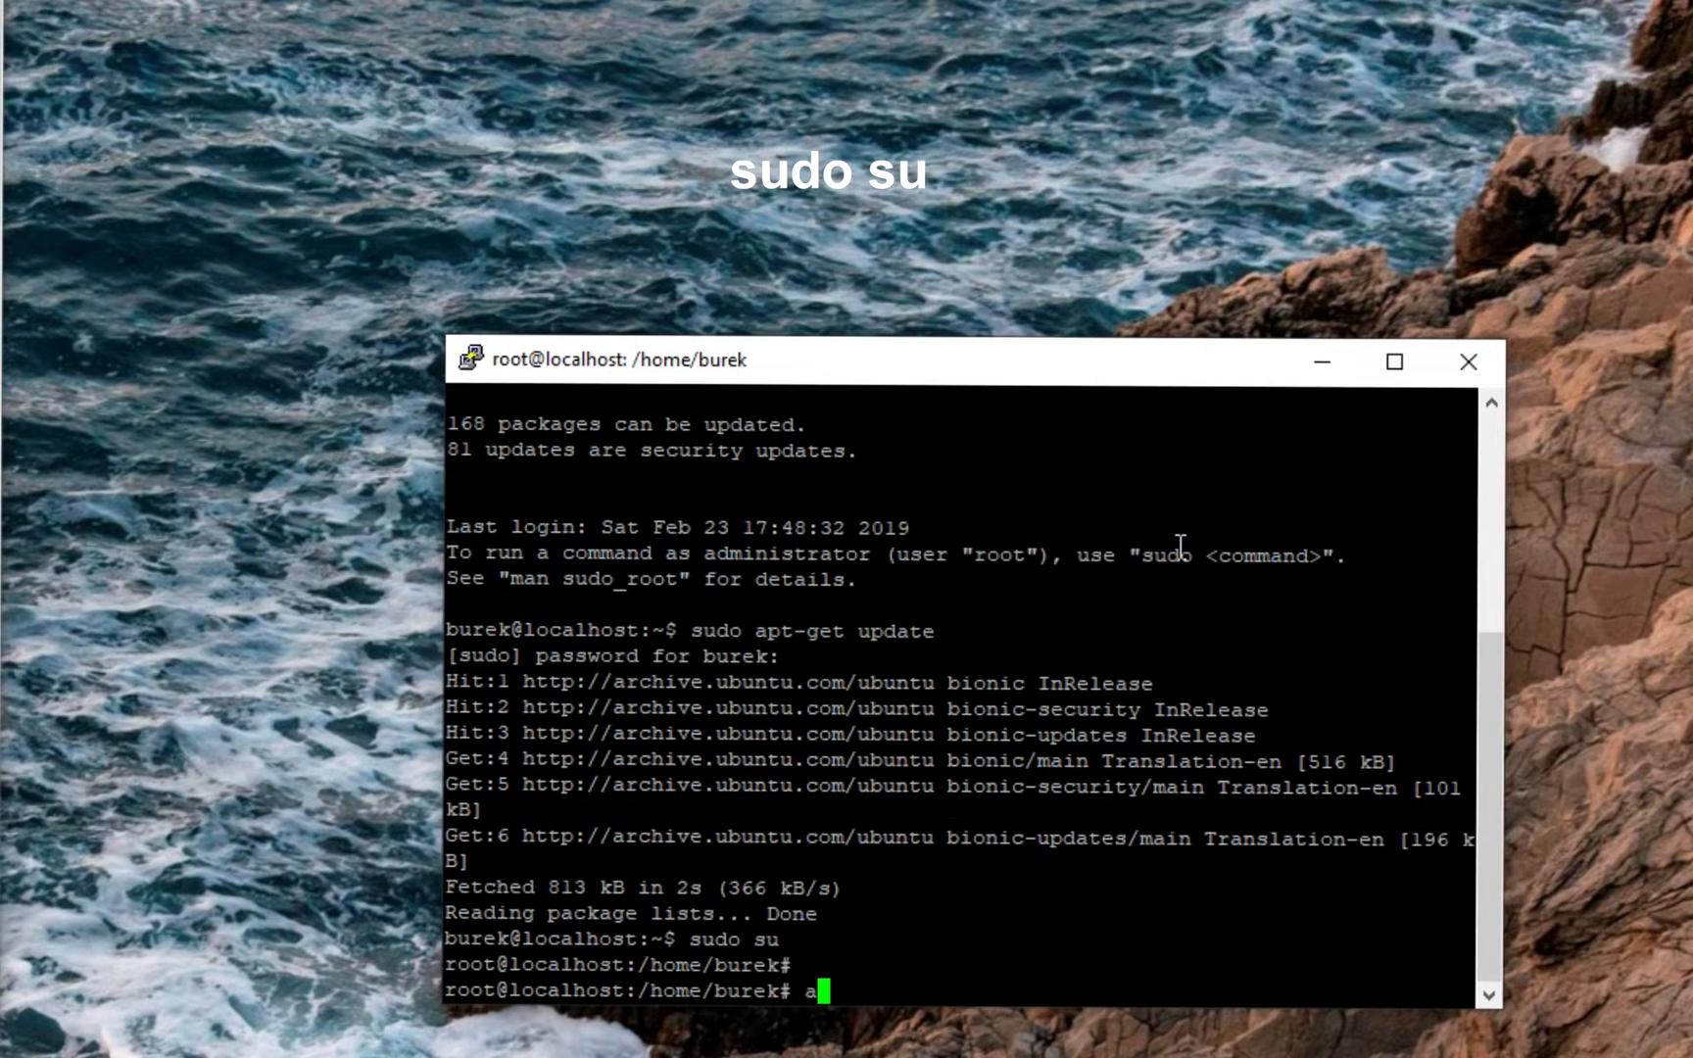
{"action": "type", "text": "pt-get upgr"}
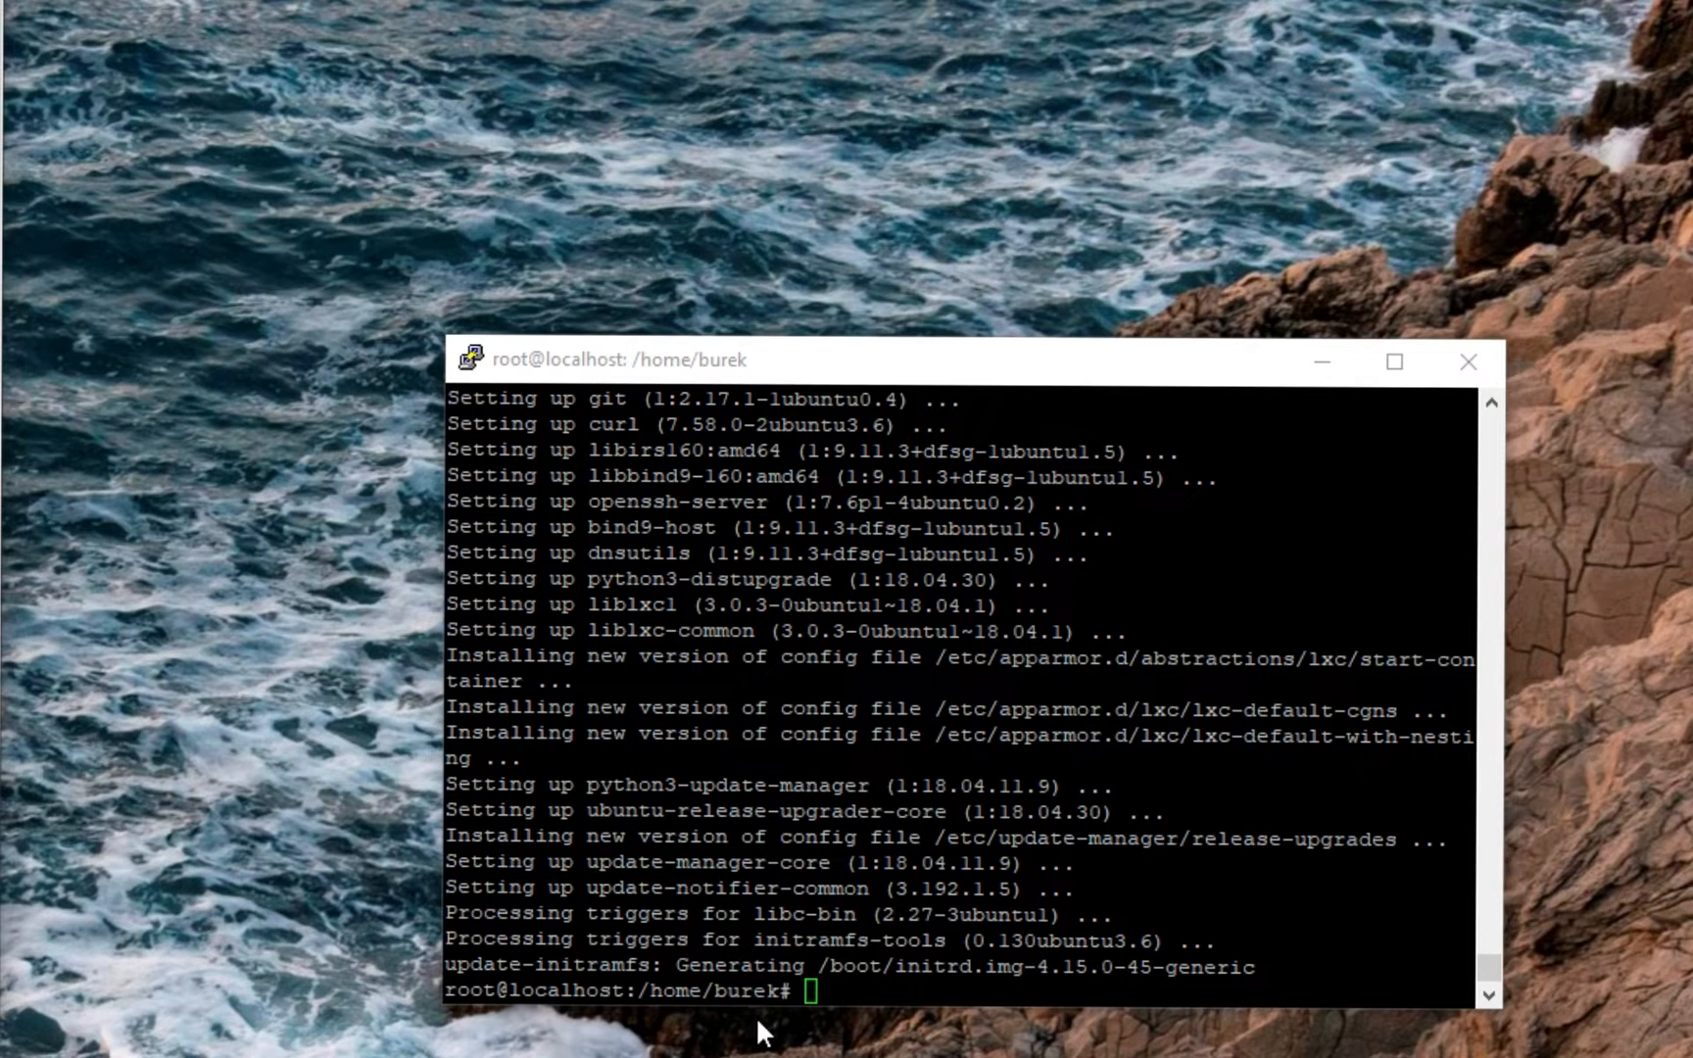
Enable the universe repository, then enter the apt-get install -y command for apparmor-utils, avahi-daemon, curl and other dependencies.
{"action": "type", "text": "add-apt-repository universe"}
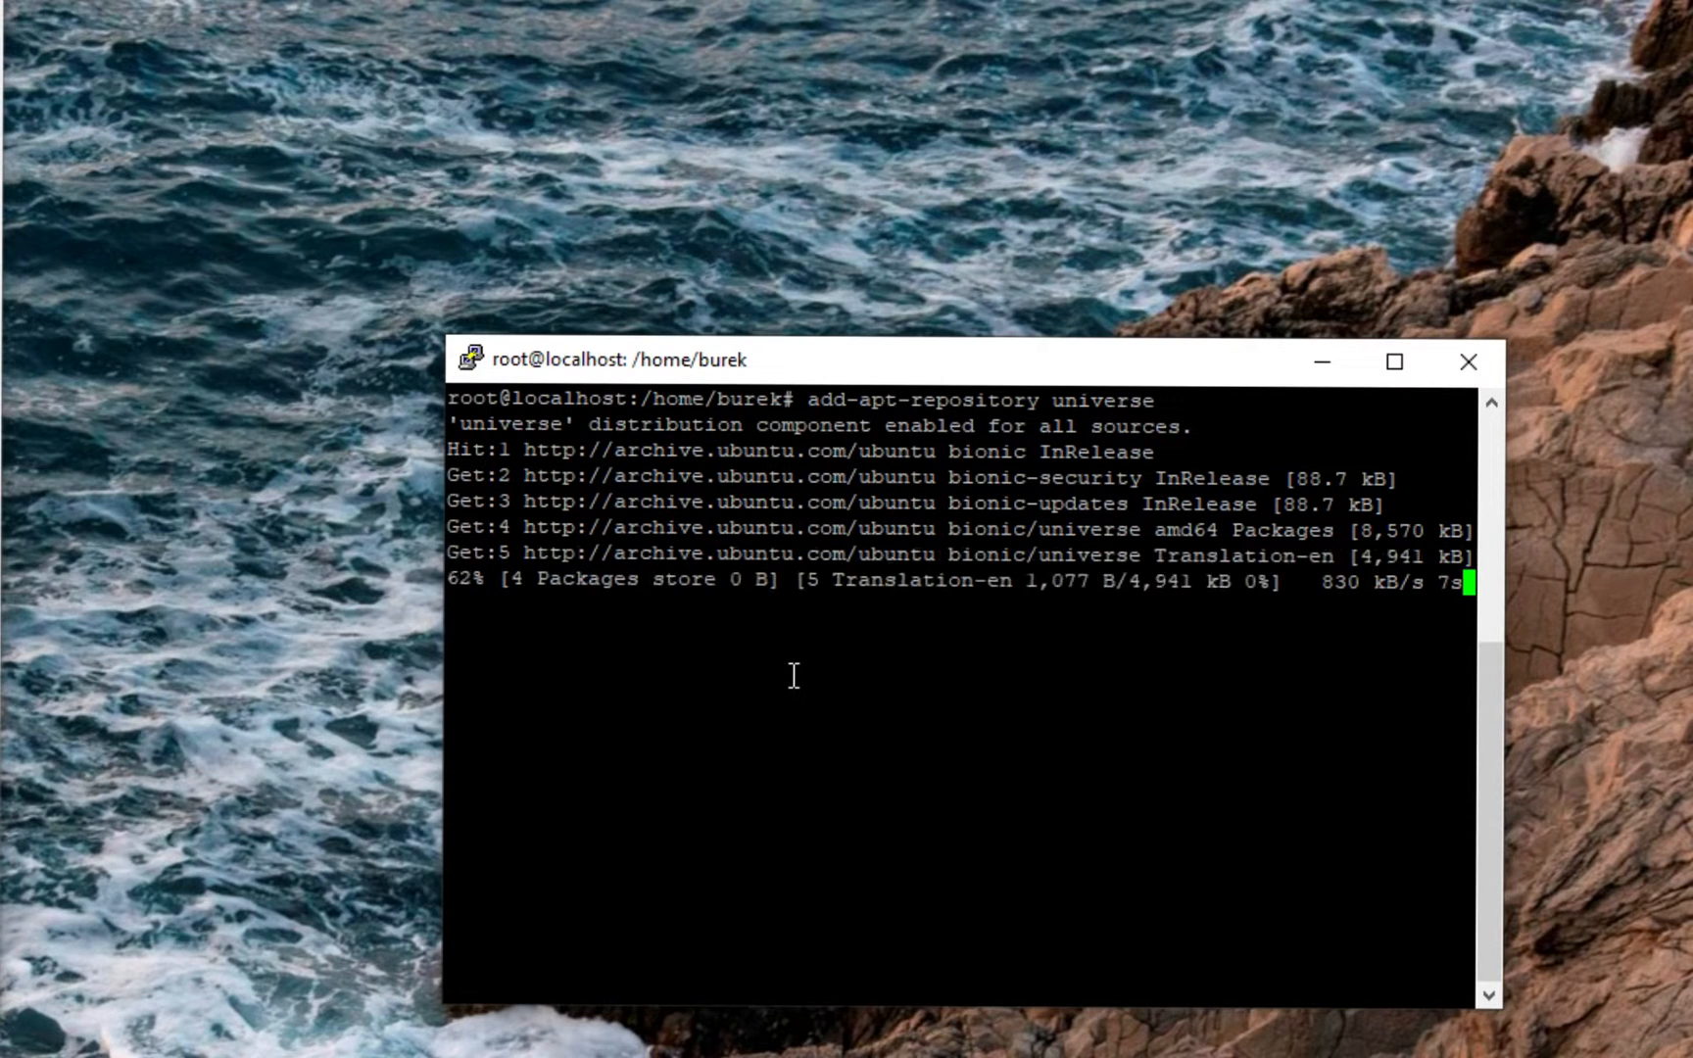
{"action": "mouse_move", "coordinate": [139, 686]}
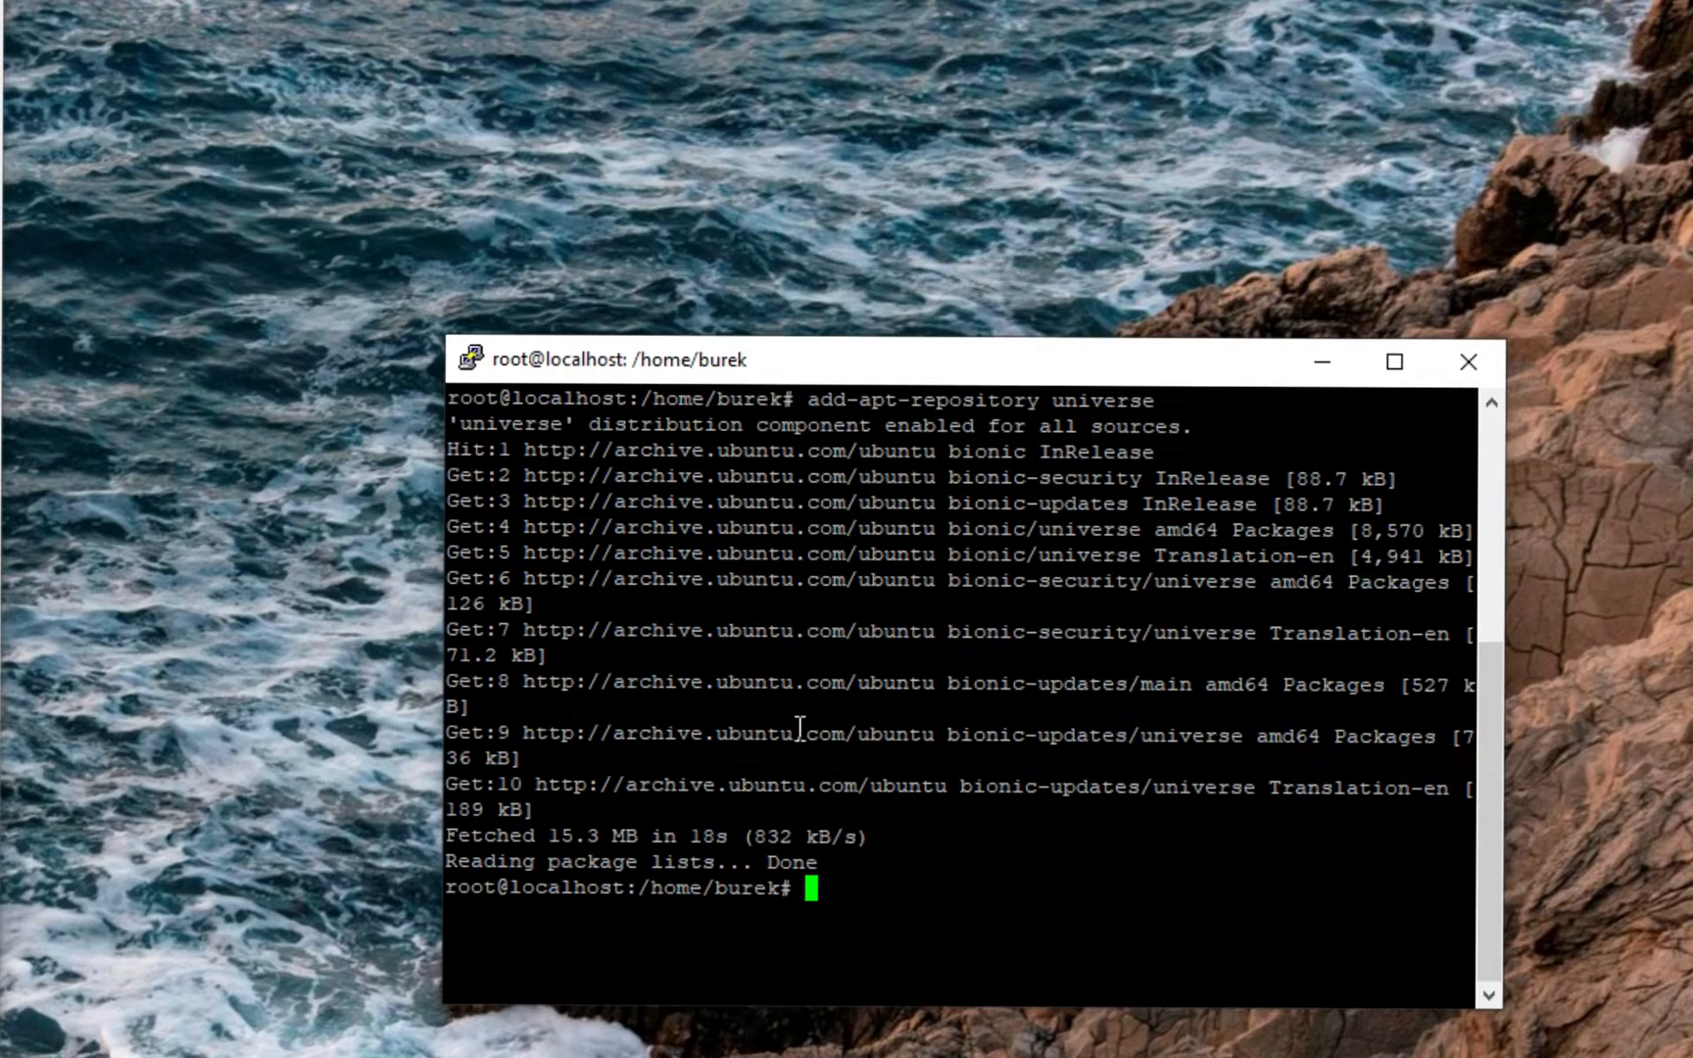
{"action": "type", "text": "apt-get install -y apparmor-utils apt-transport-https avahi-daemon ca-certificates curl dbus jq network-manager socat software-properties-common"}
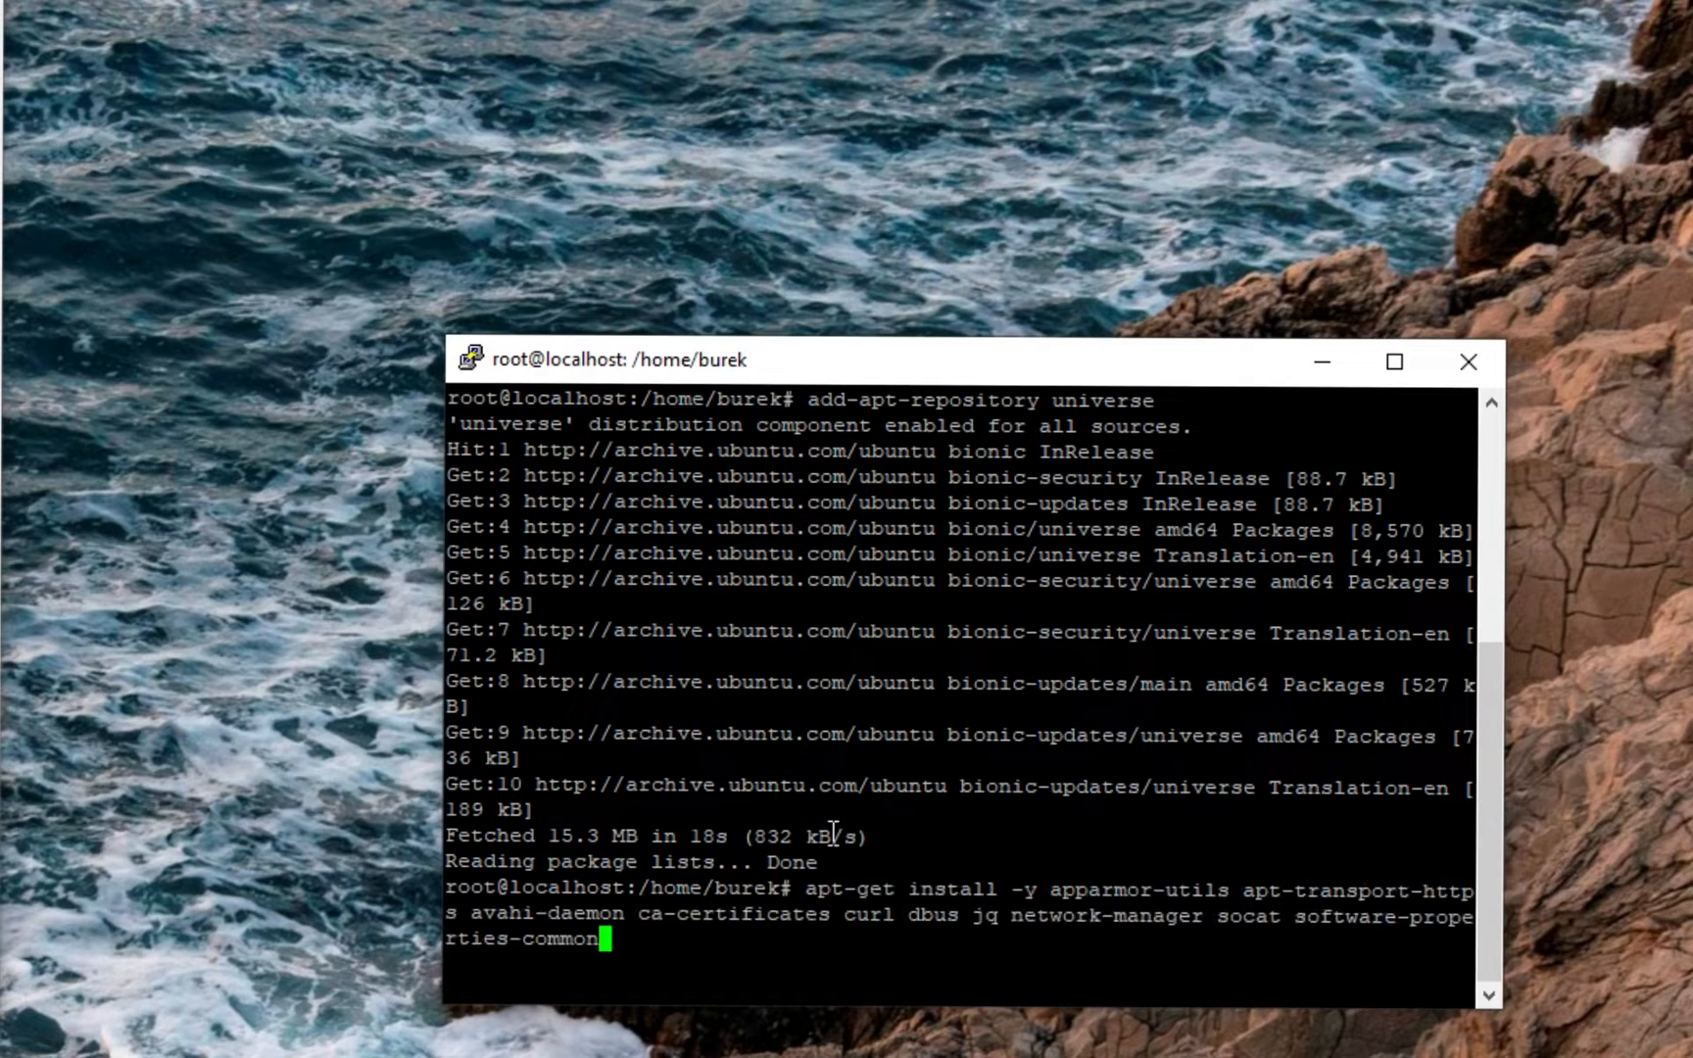
Run the prerequisite package installation, then enter curl -fsSL get.docker.com | sh to install Docker.
{"action": "key", "text": "Return"}
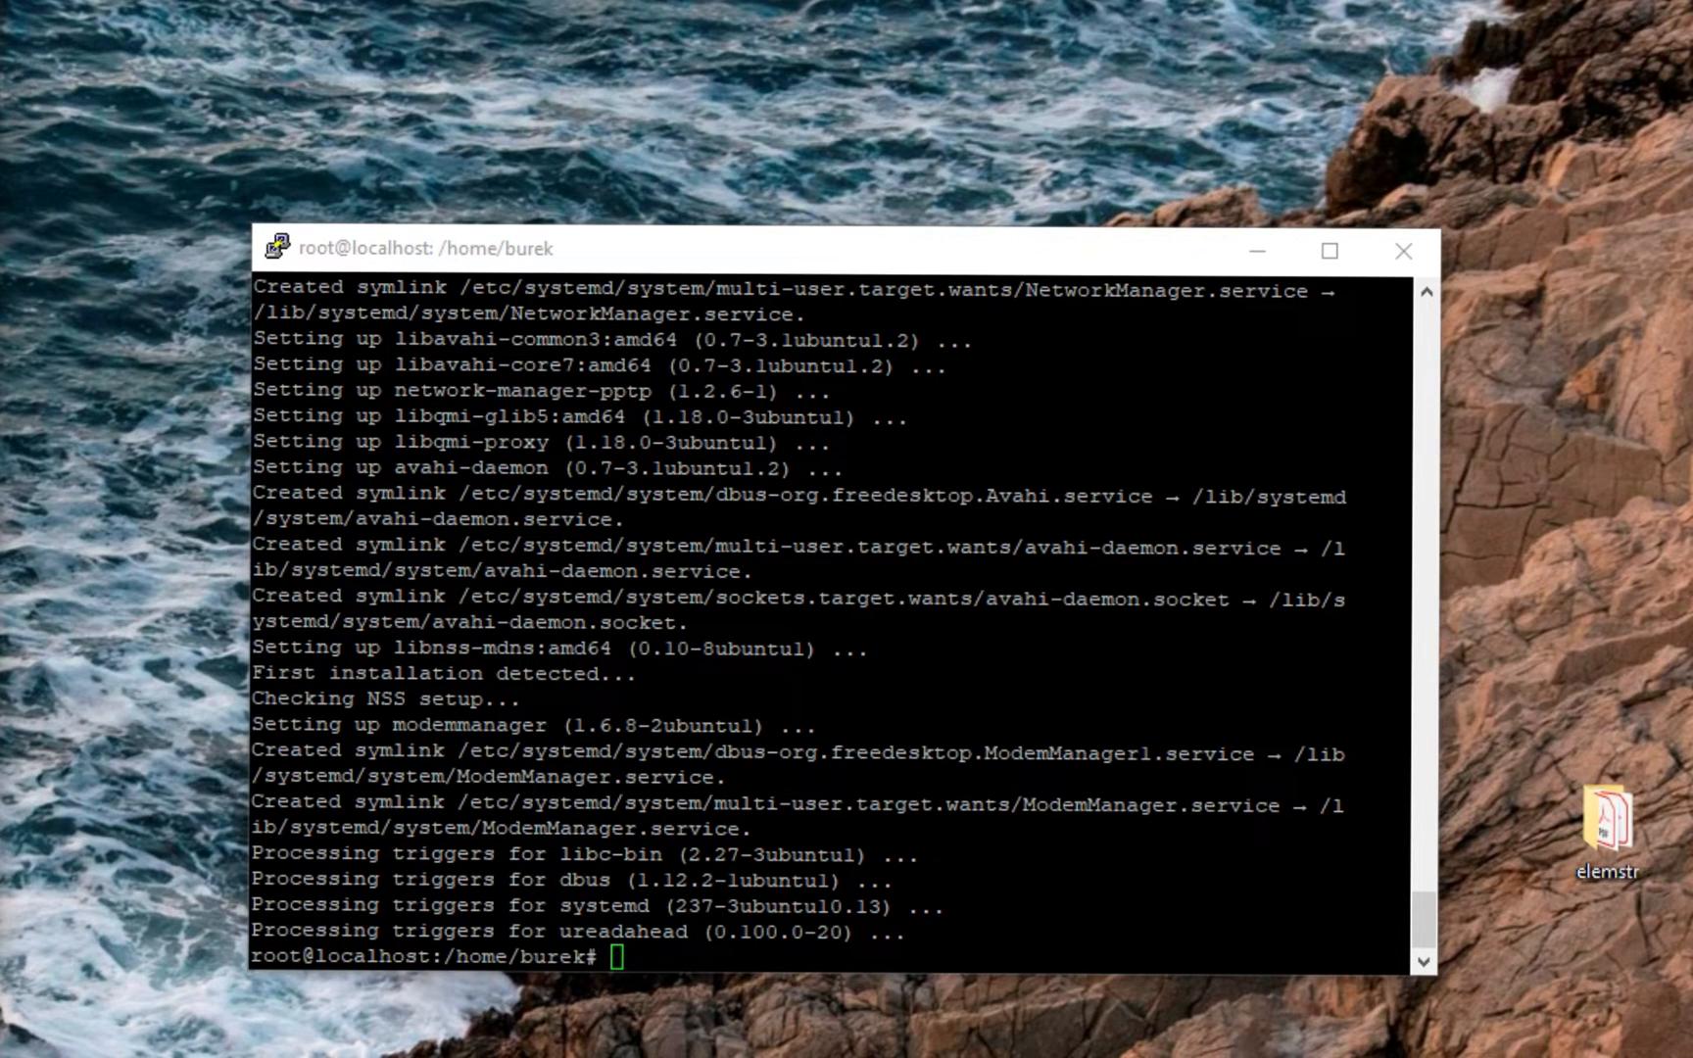
{"action": "type", "text": "curl -fsSL get.docker.com | sh"}
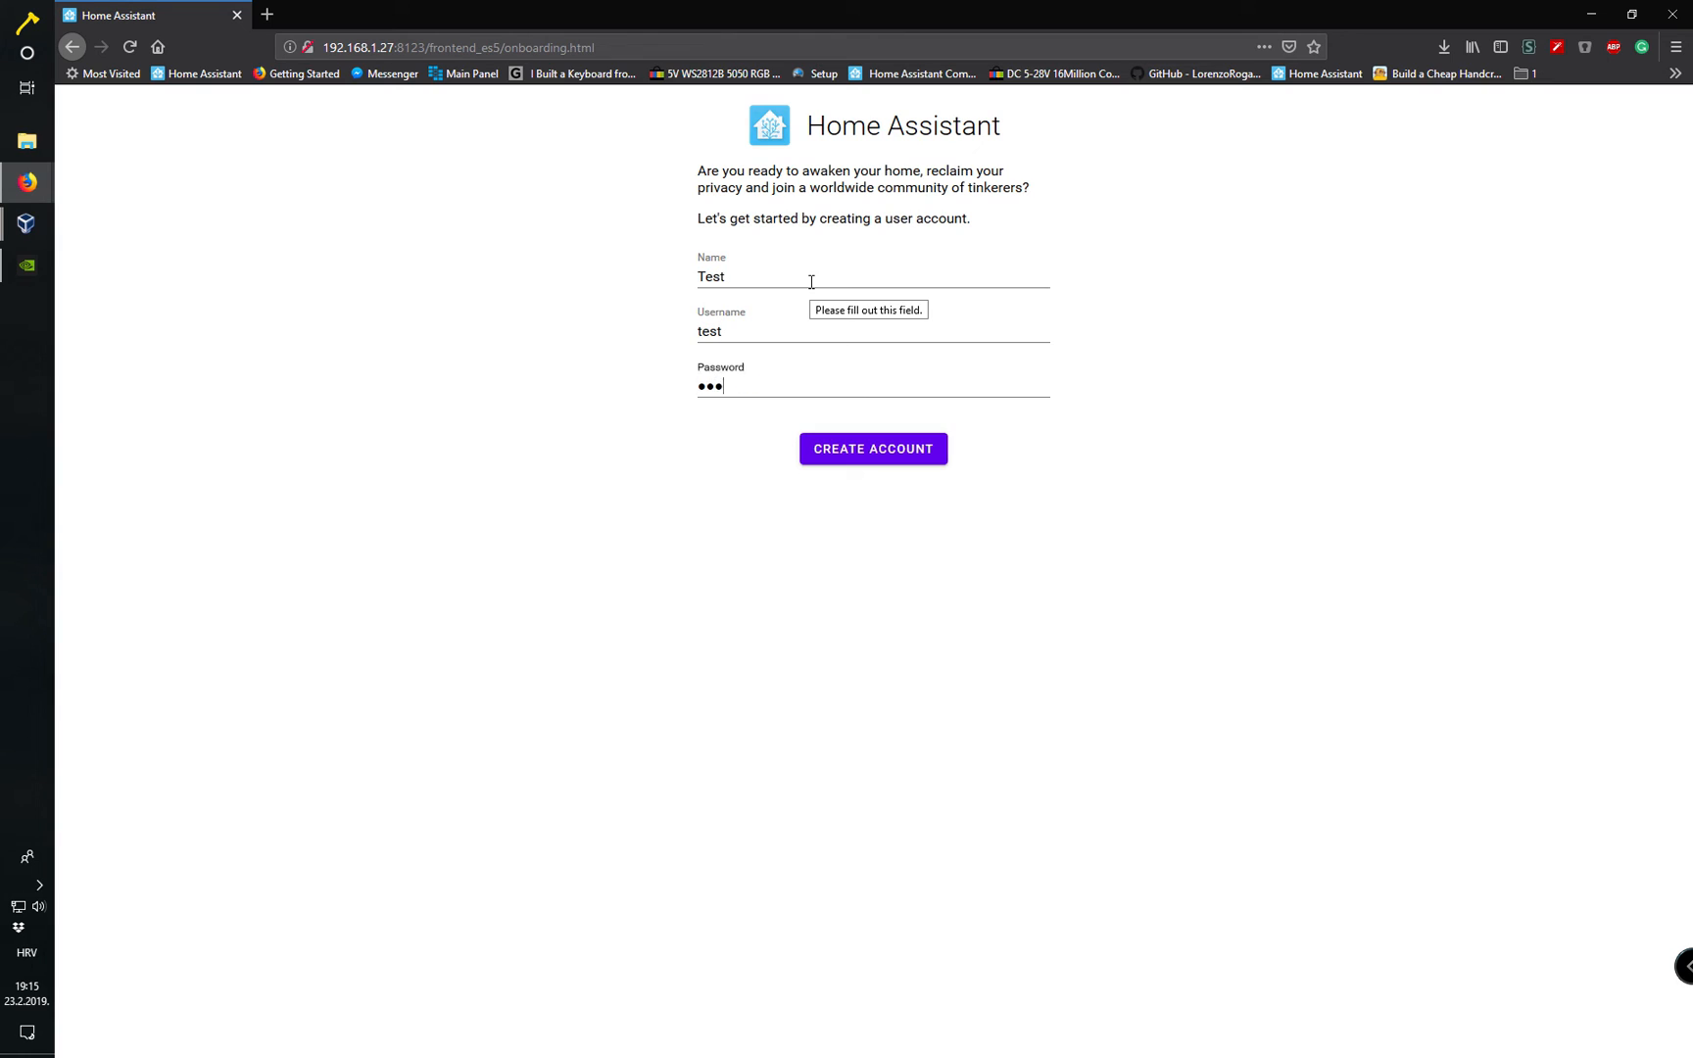
Create the Home Assistant account and log in as 'test' to reach the dashboard.
{"action": "left_click", "coordinate": [873, 449]}
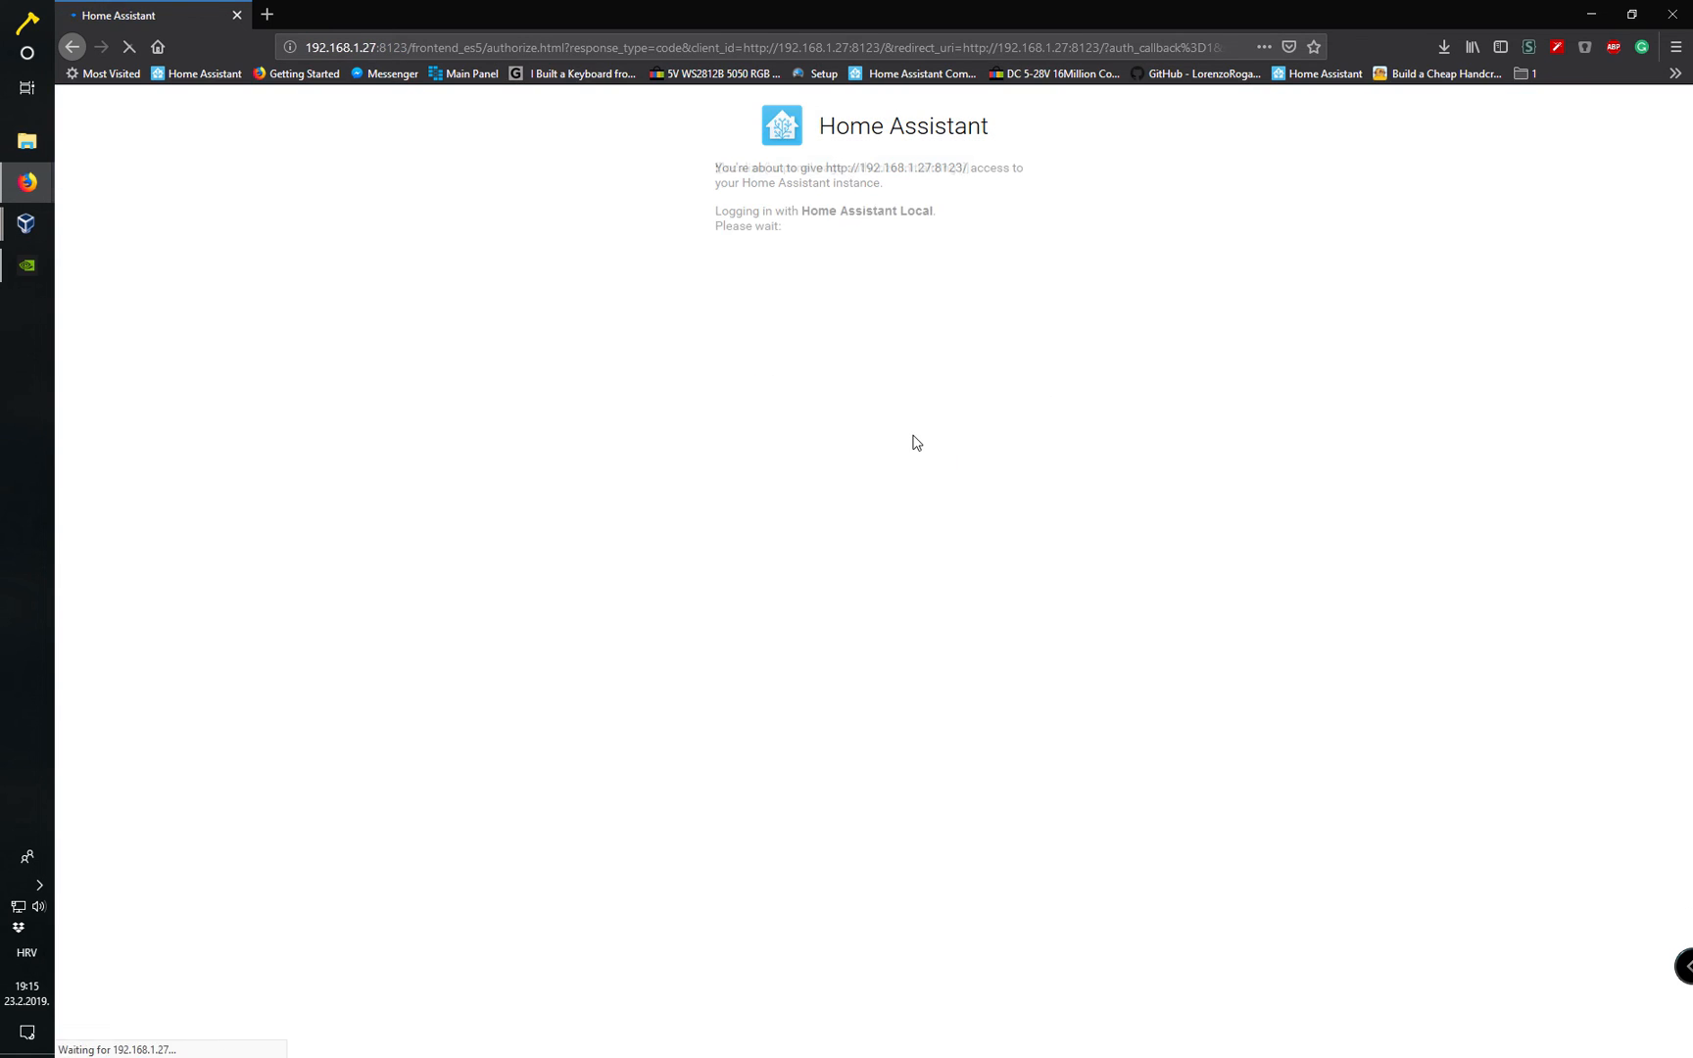
{"action": "type", "text": "test"}
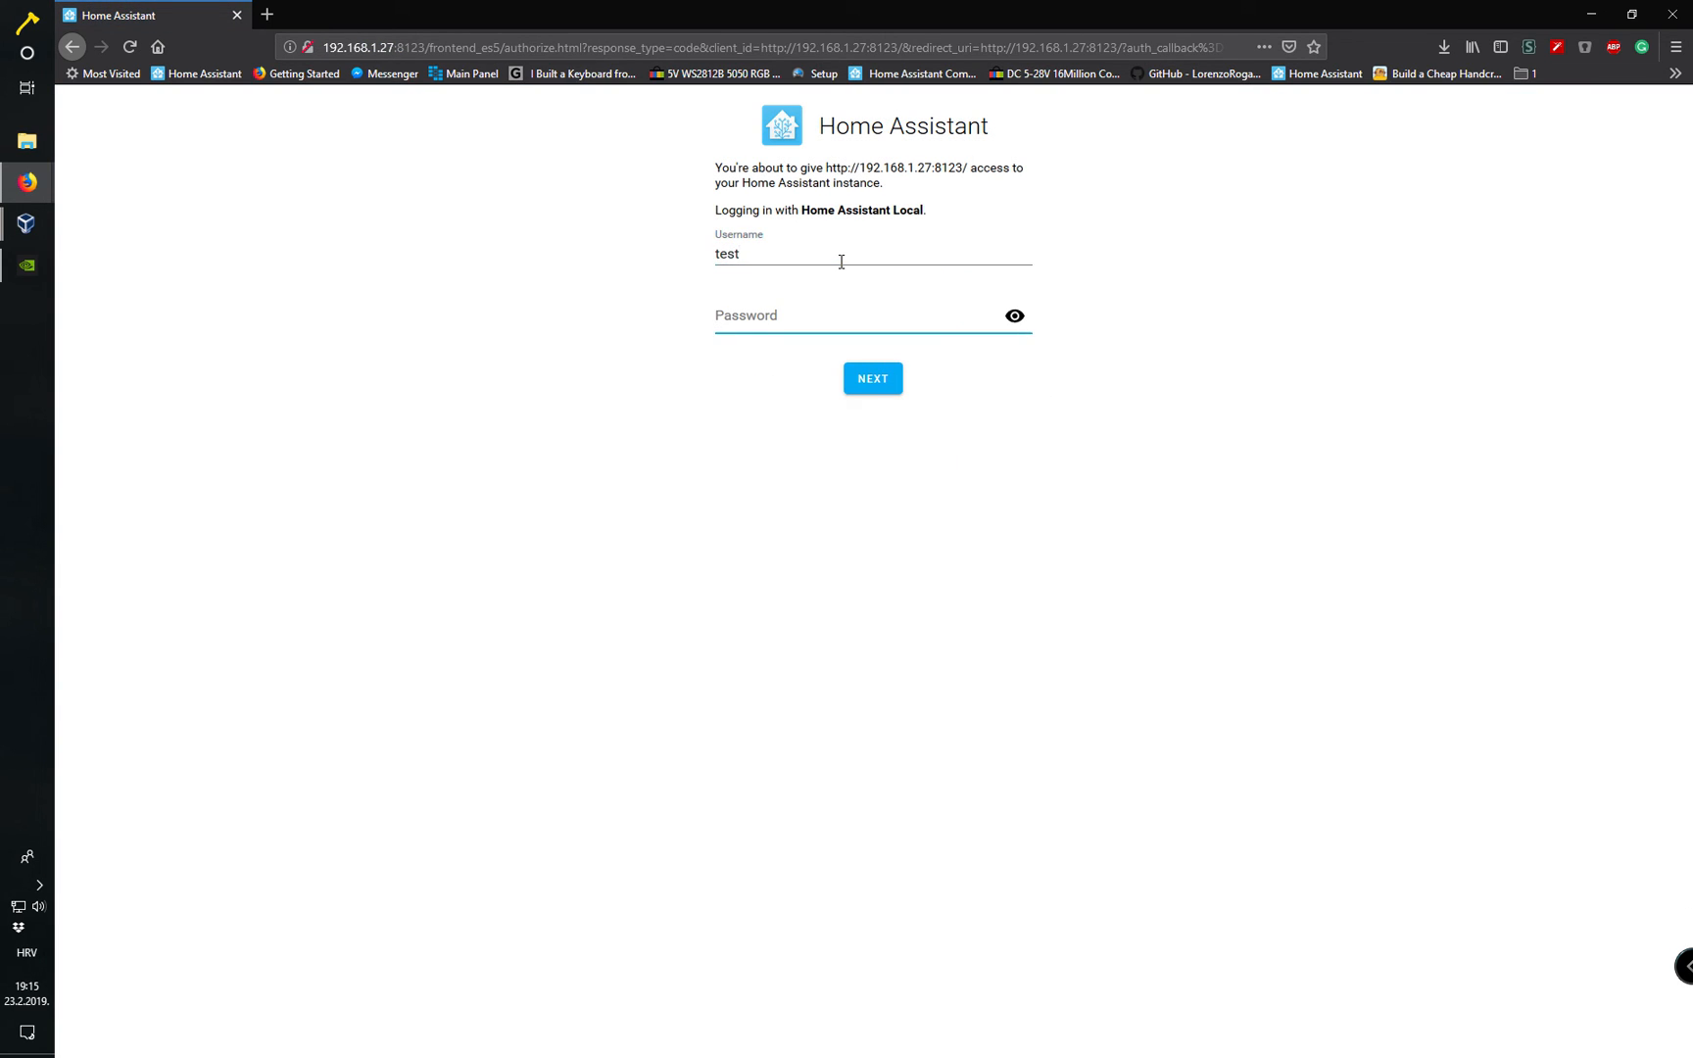
{"action": "left_click", "coordinate": [872, 378]}
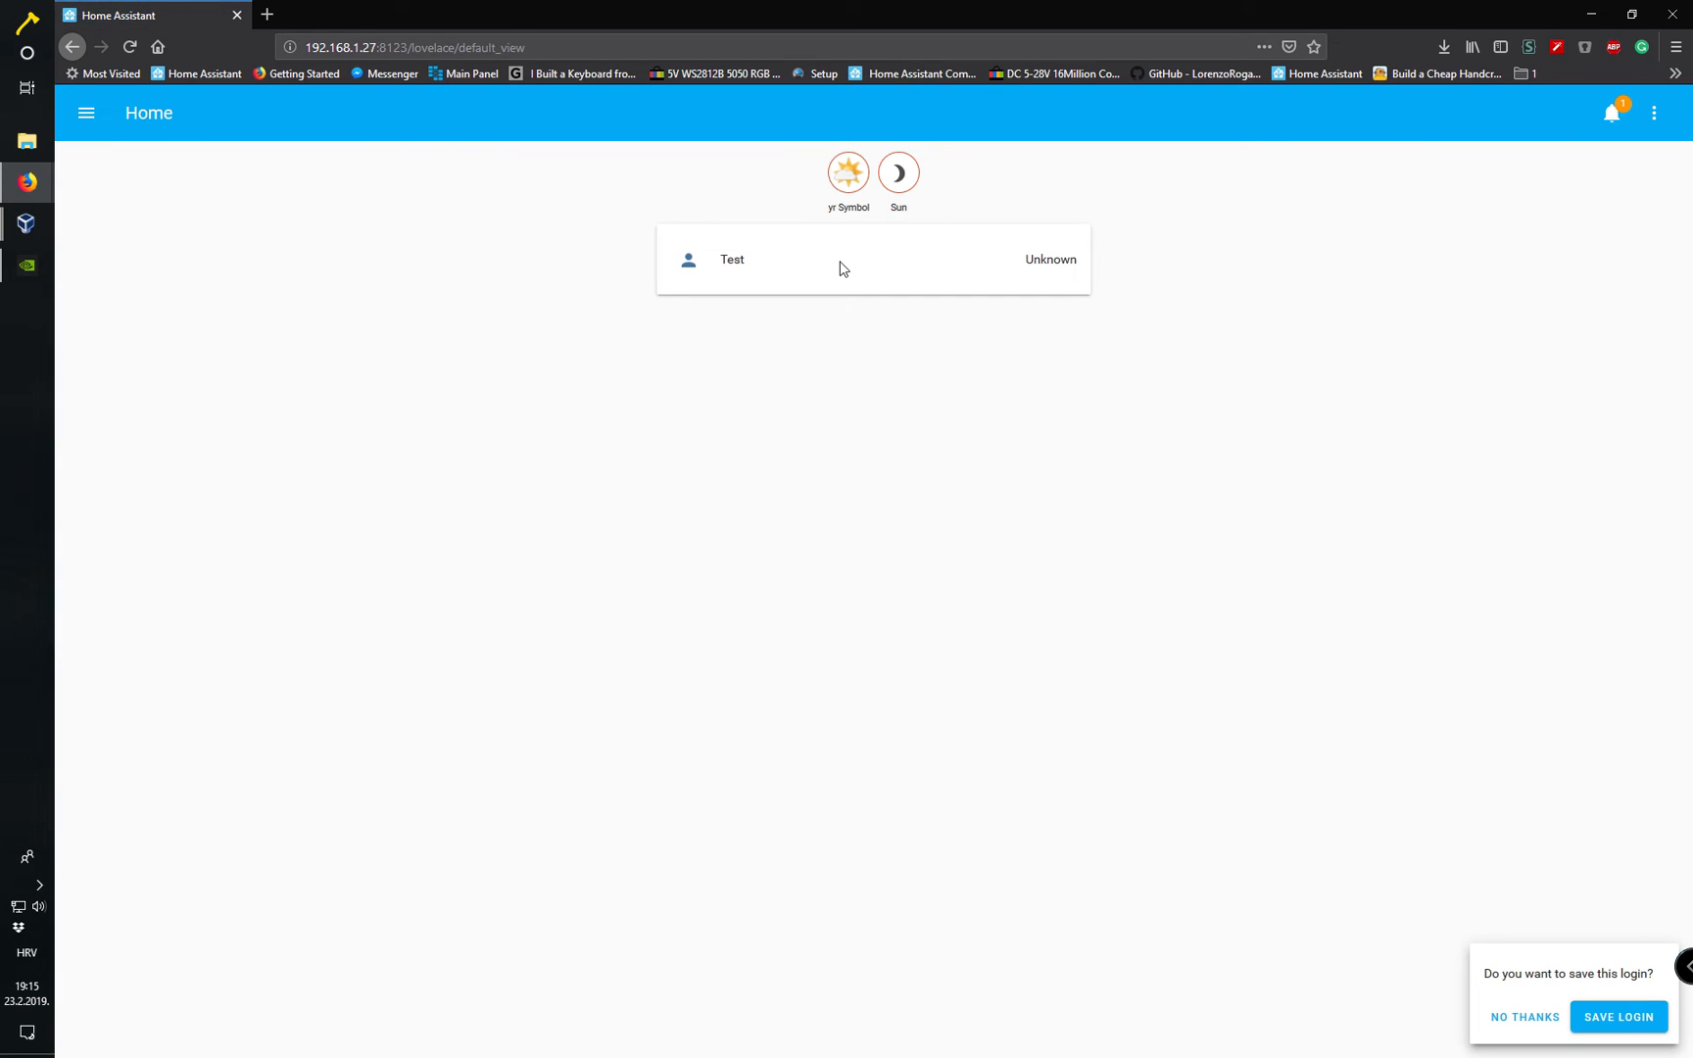